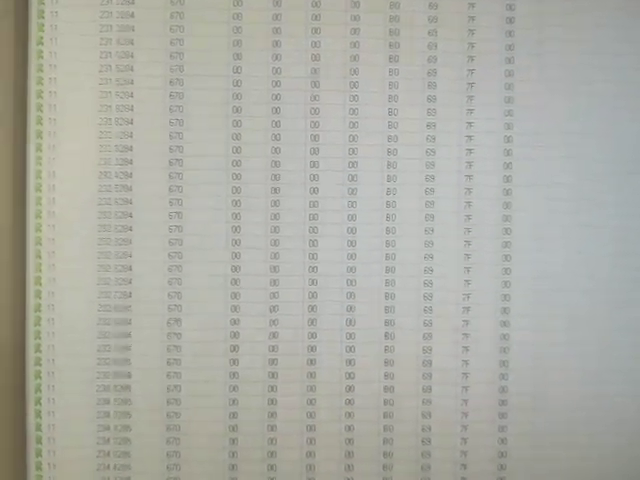
pyautogui.scroll(-3)
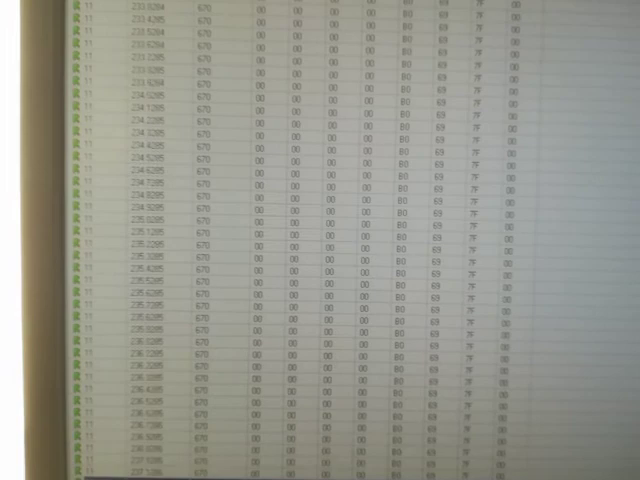
pyautogui.scroll(-3)
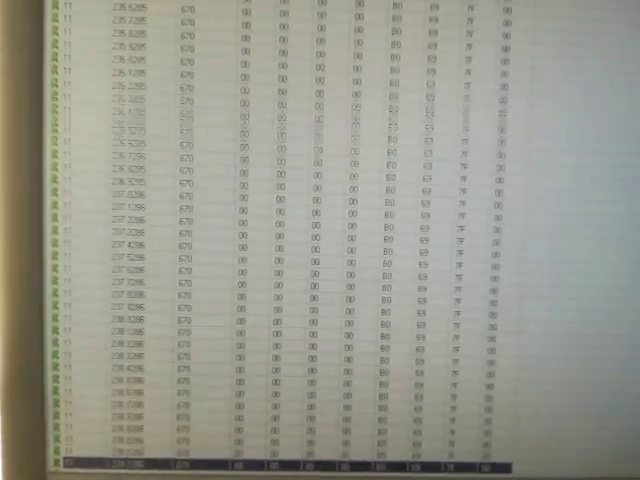